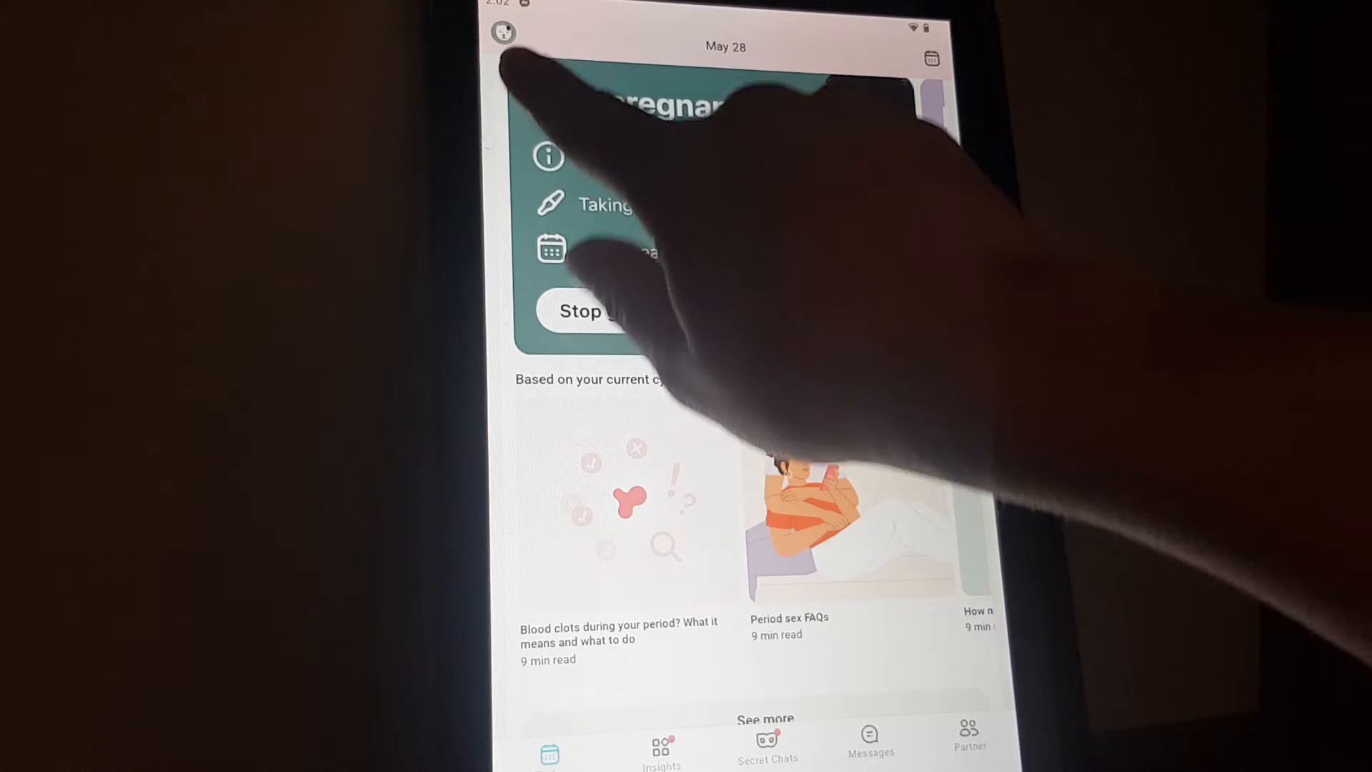
pyautogui.click(504, 30)
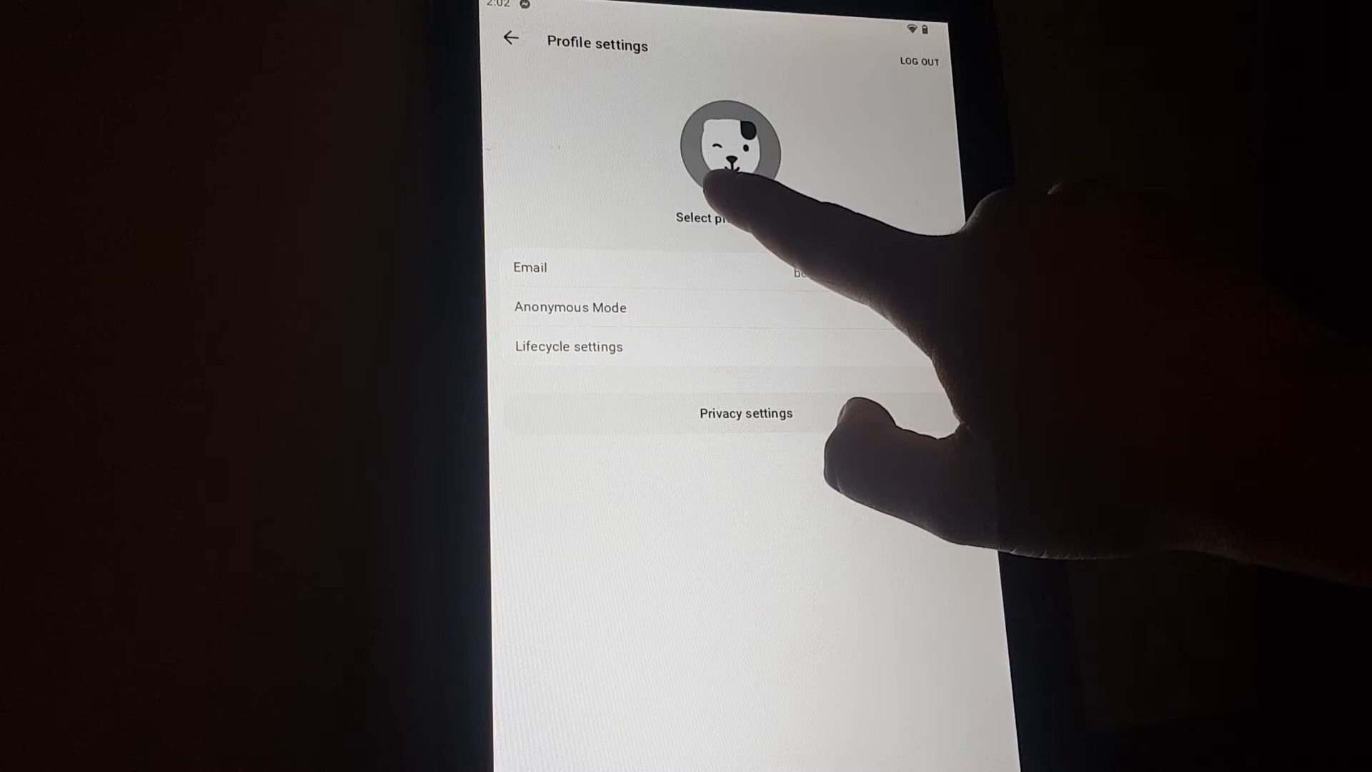
# Step: Open the Create Your Avatar screen from the current profile picture
pyautogui.click(733, 139)
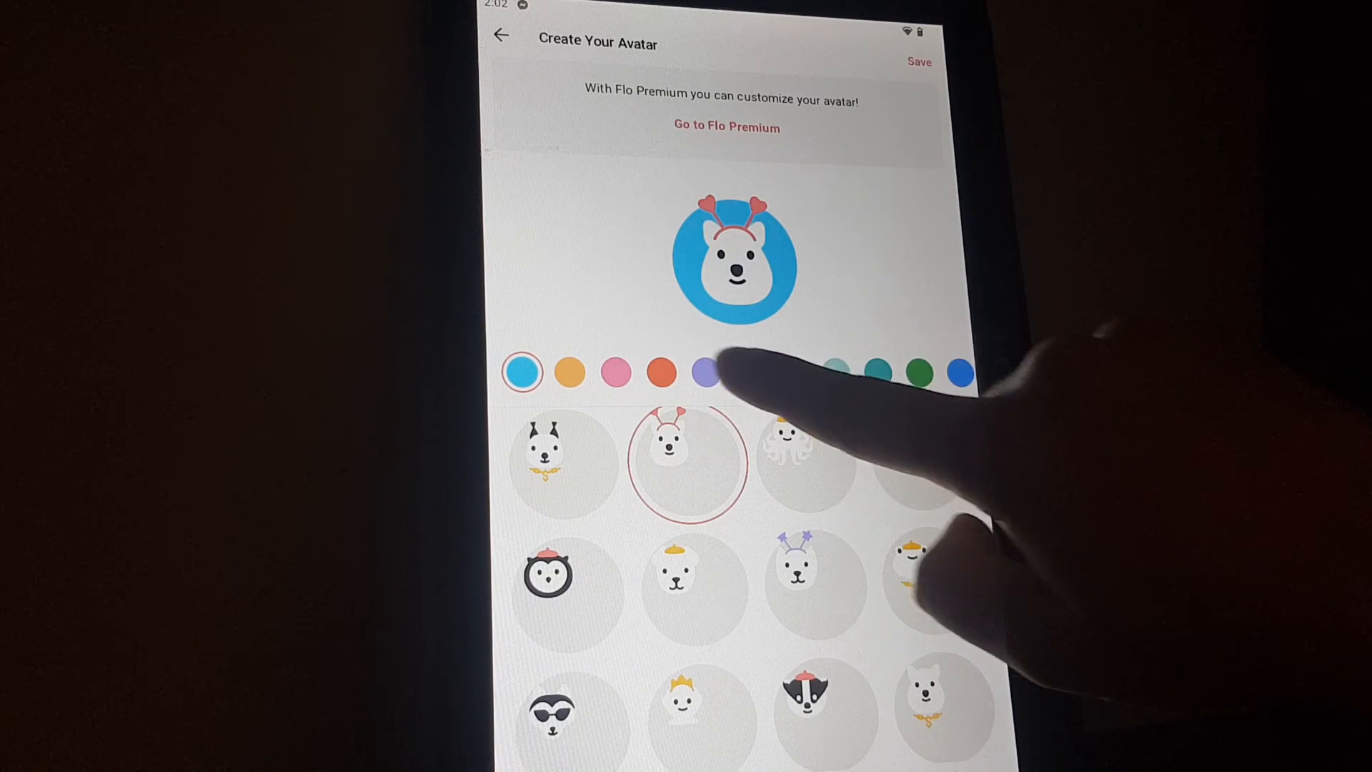
# Step: Set the avatar background to teal, save, and close the Flo Premium offer
pyautogui.click(672, 376)
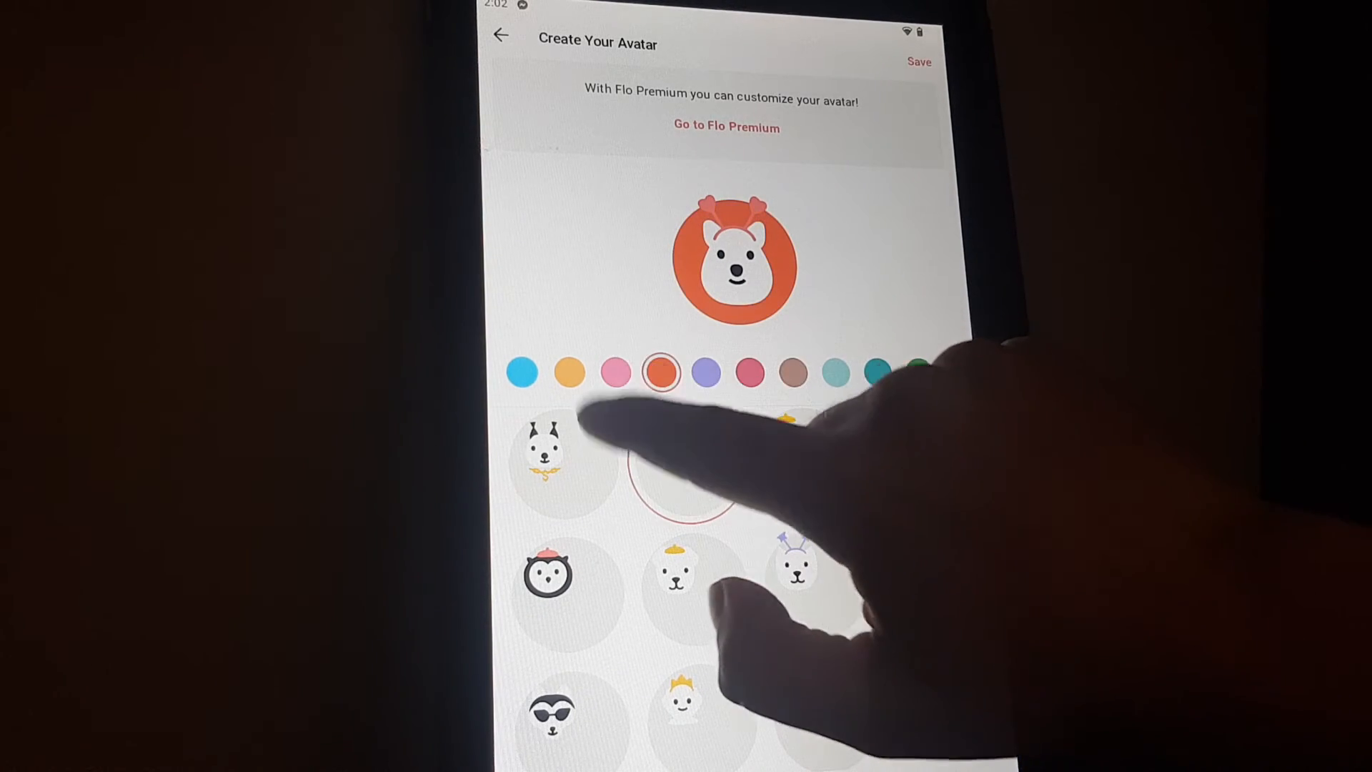
pyautogui.click(830, 376)
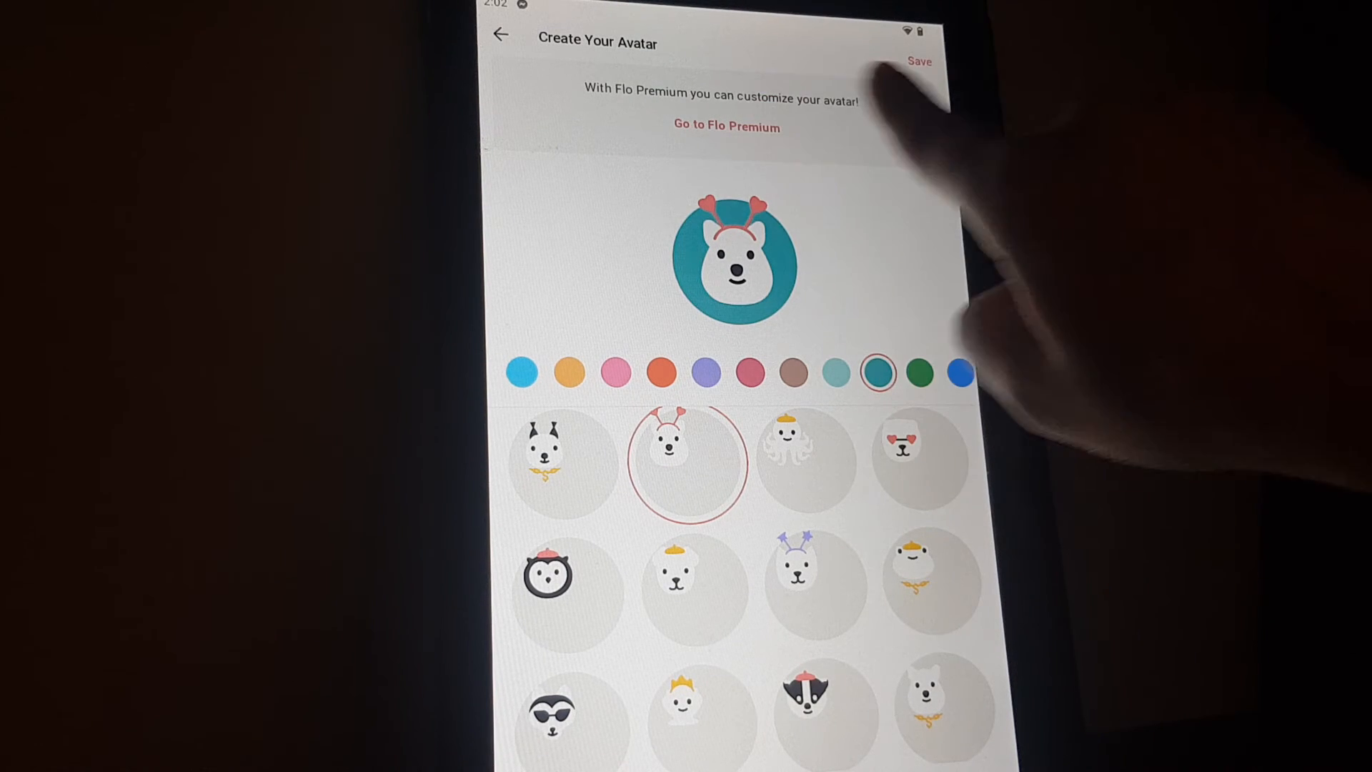
pyautogui.click(727, 128)
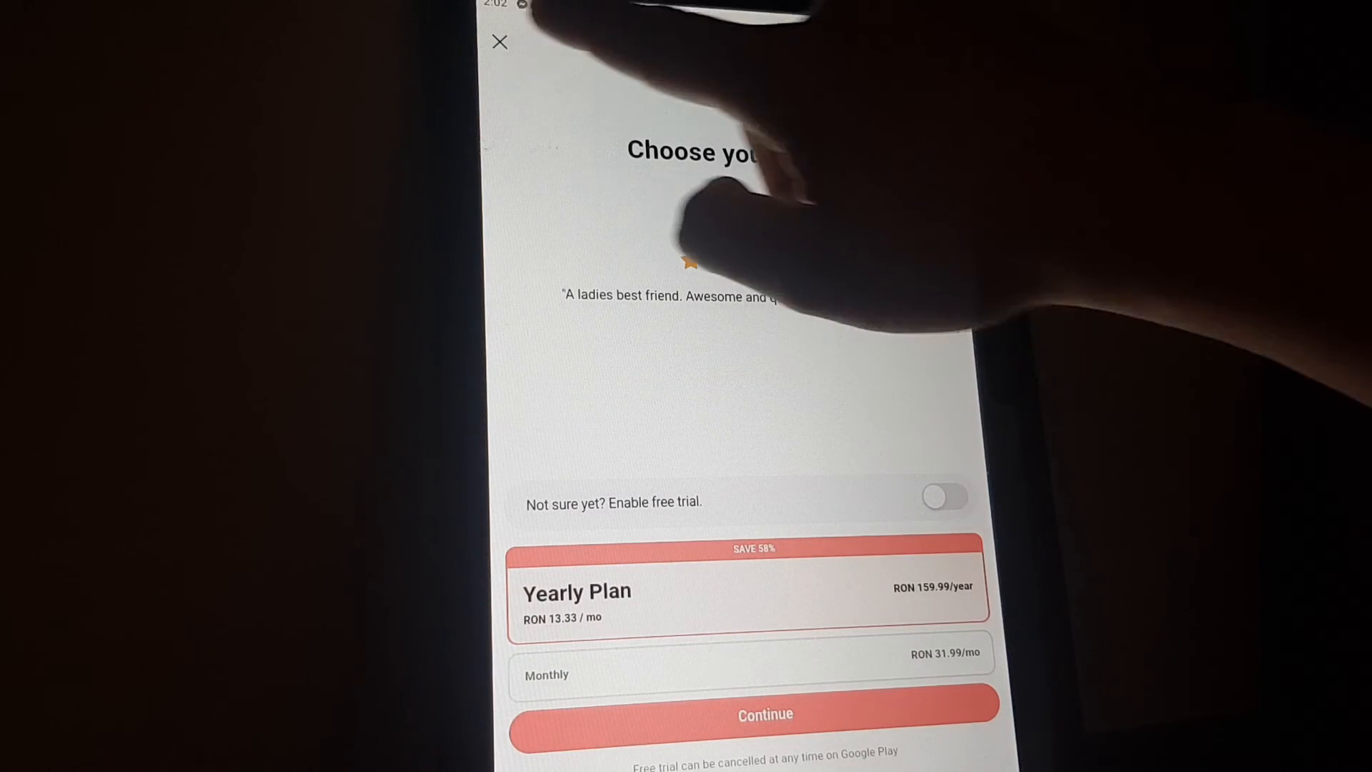
pyautogui.click(501, 42)
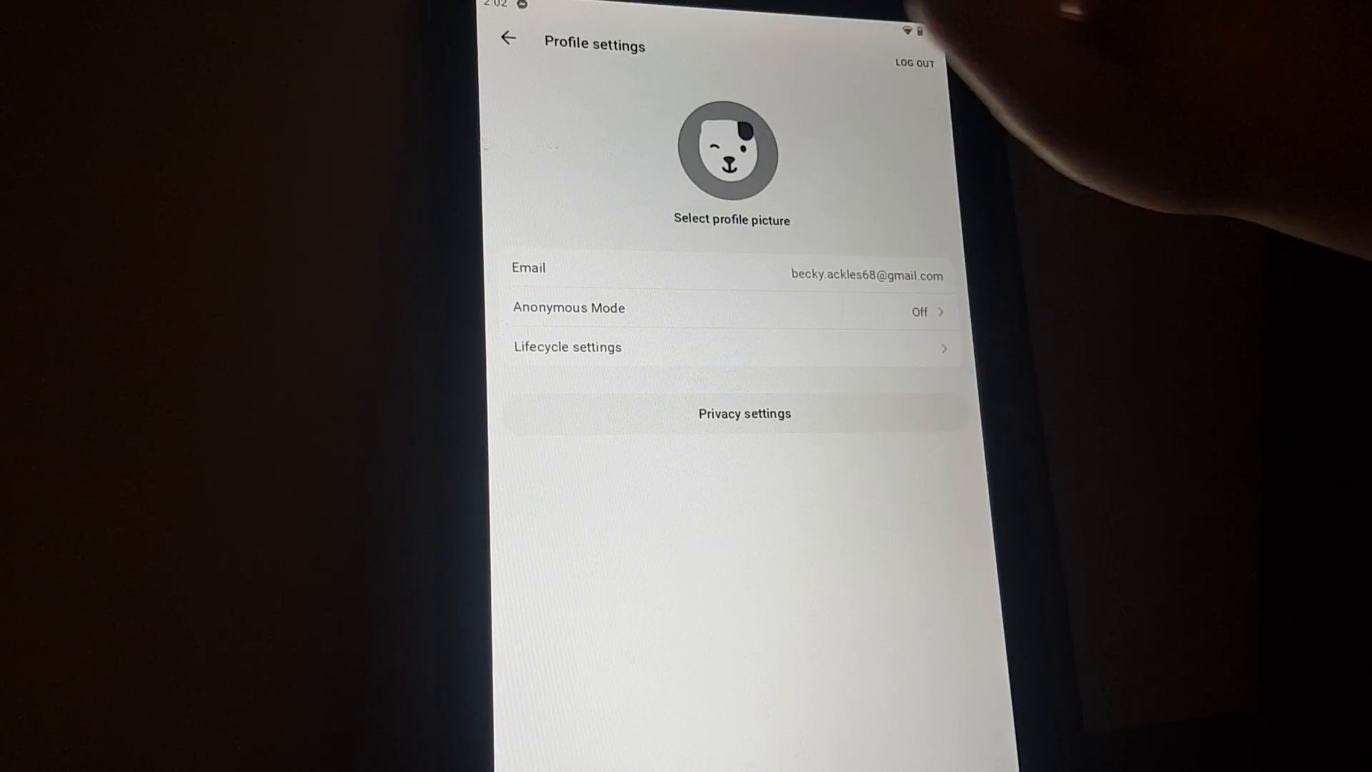